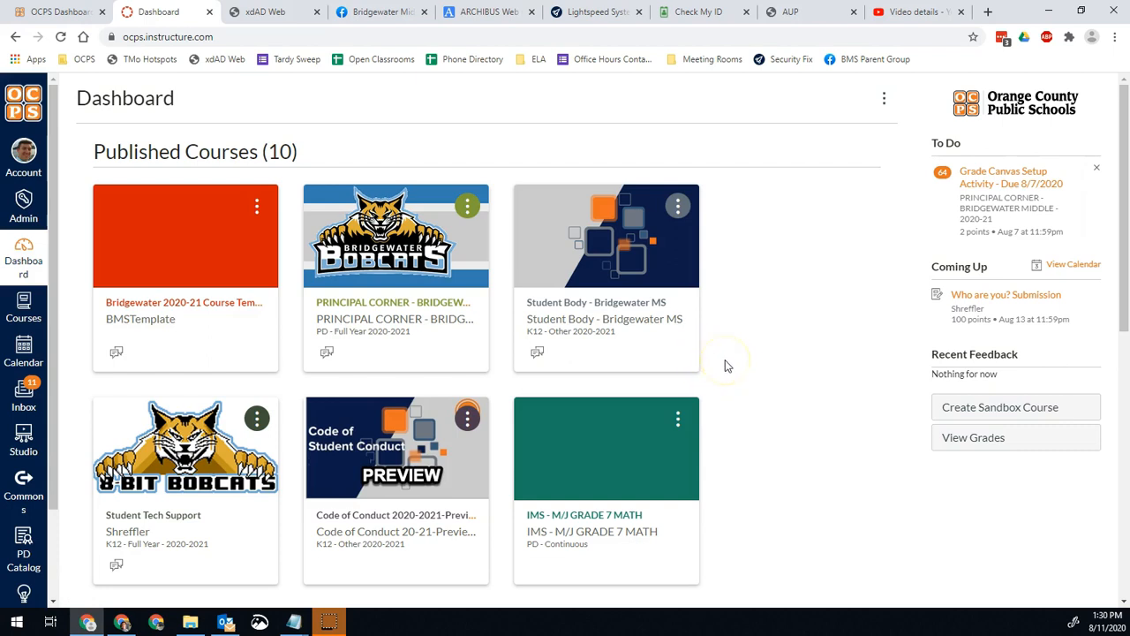
mouse_move(750, 370)
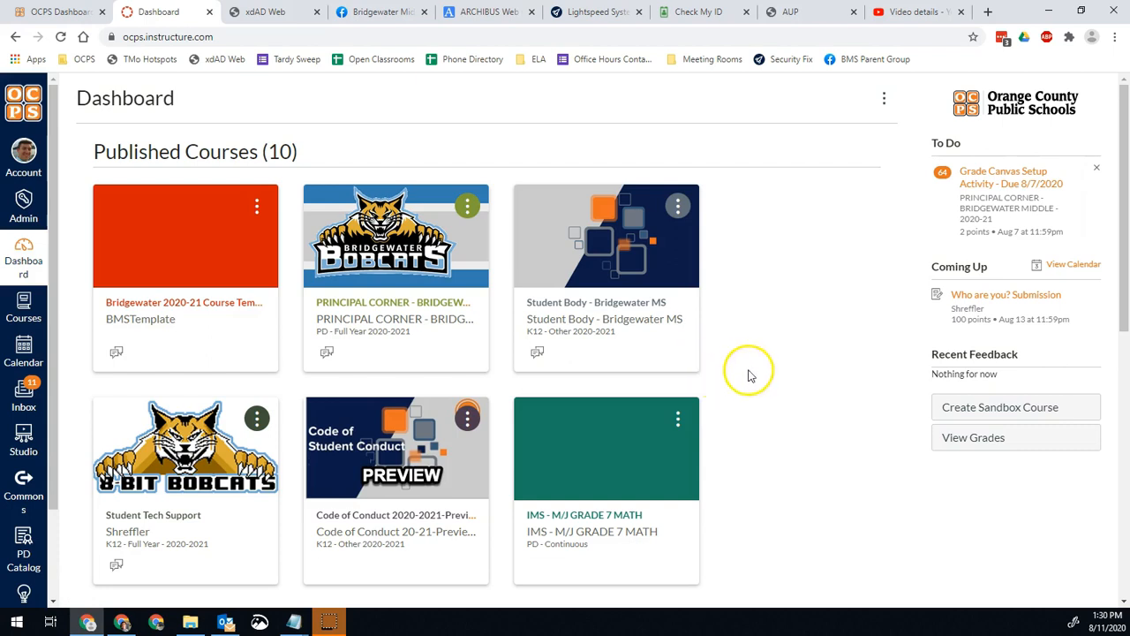
mouse_move(731, 395)
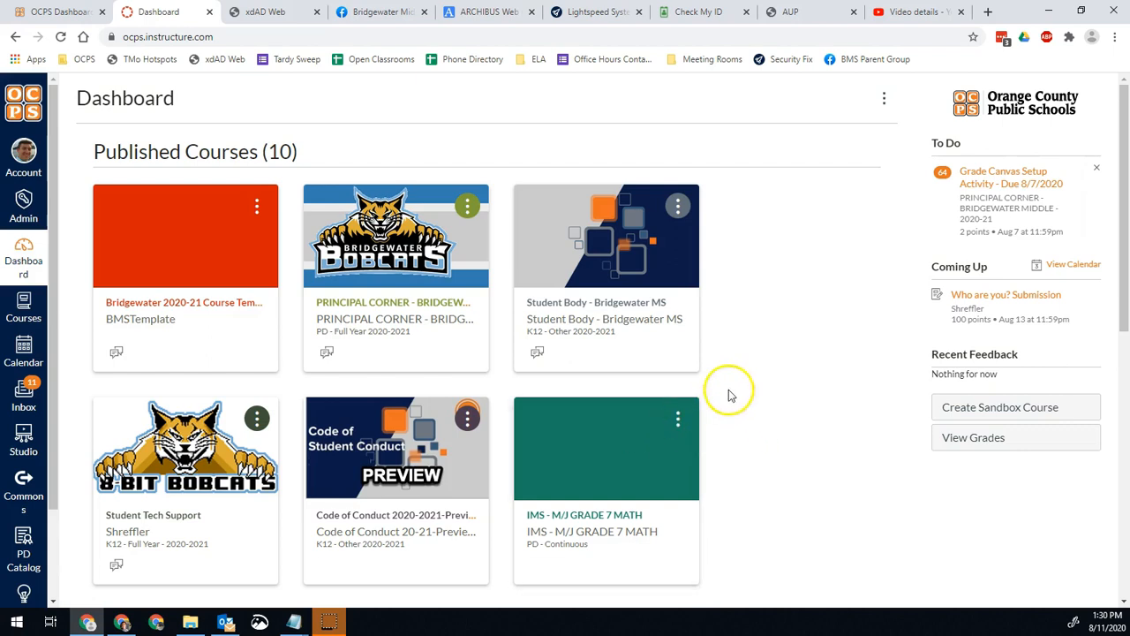
mouse_move(160, 153)
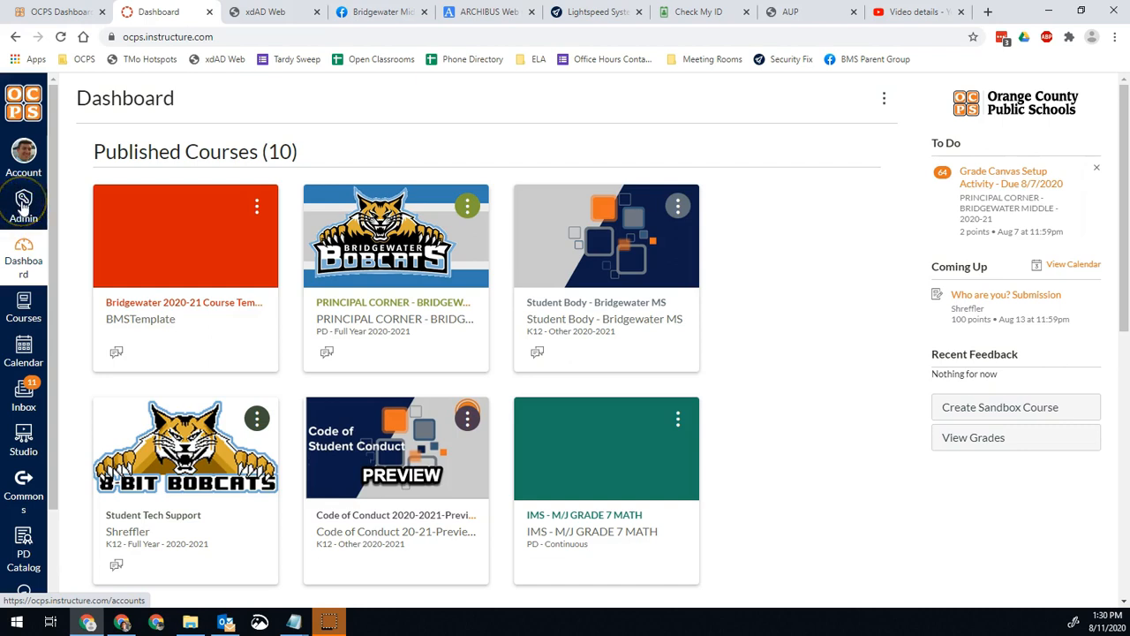
Open the Bridgewater MS account from the Admin tray to reach its course list.
left_click(23, 201)
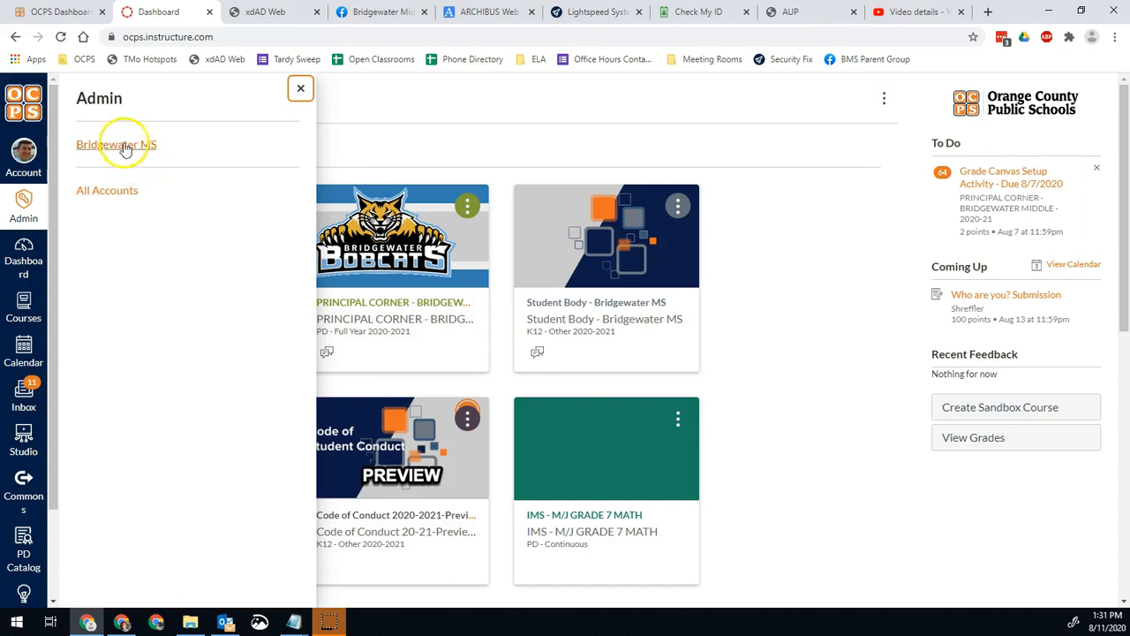
left_click(116, 144)
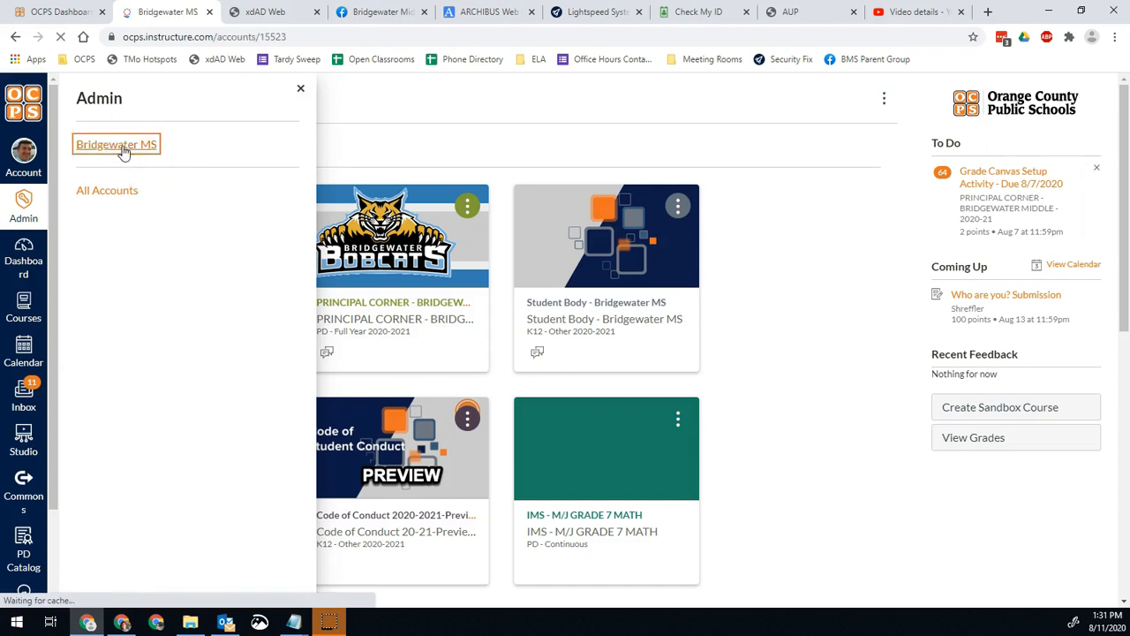
left_click(117, 144)
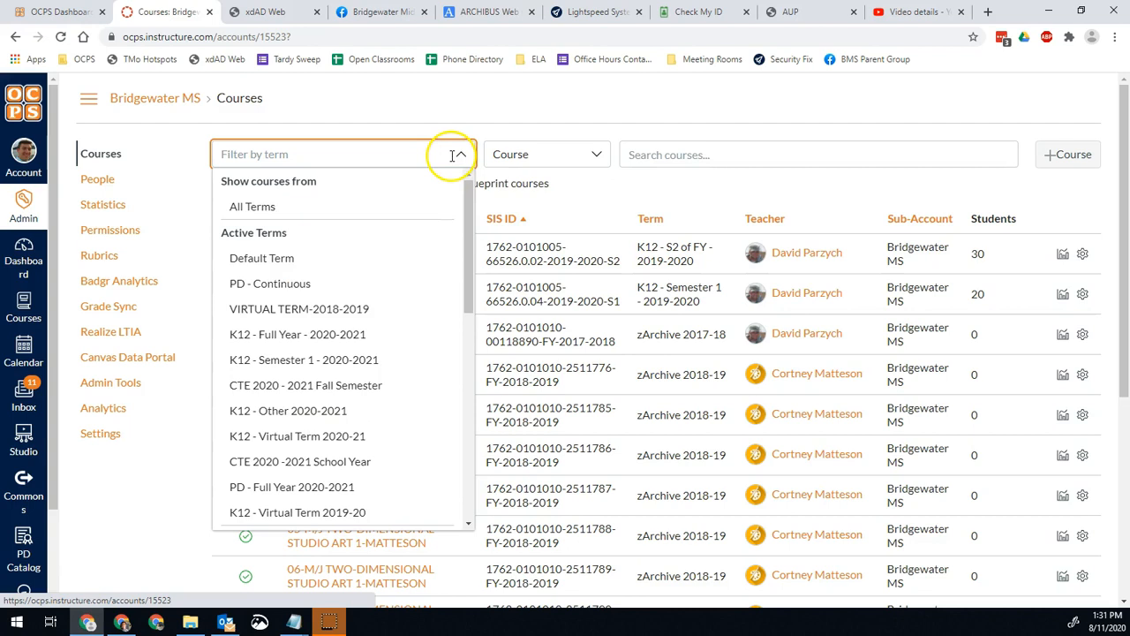
mouse_move(309, 333)
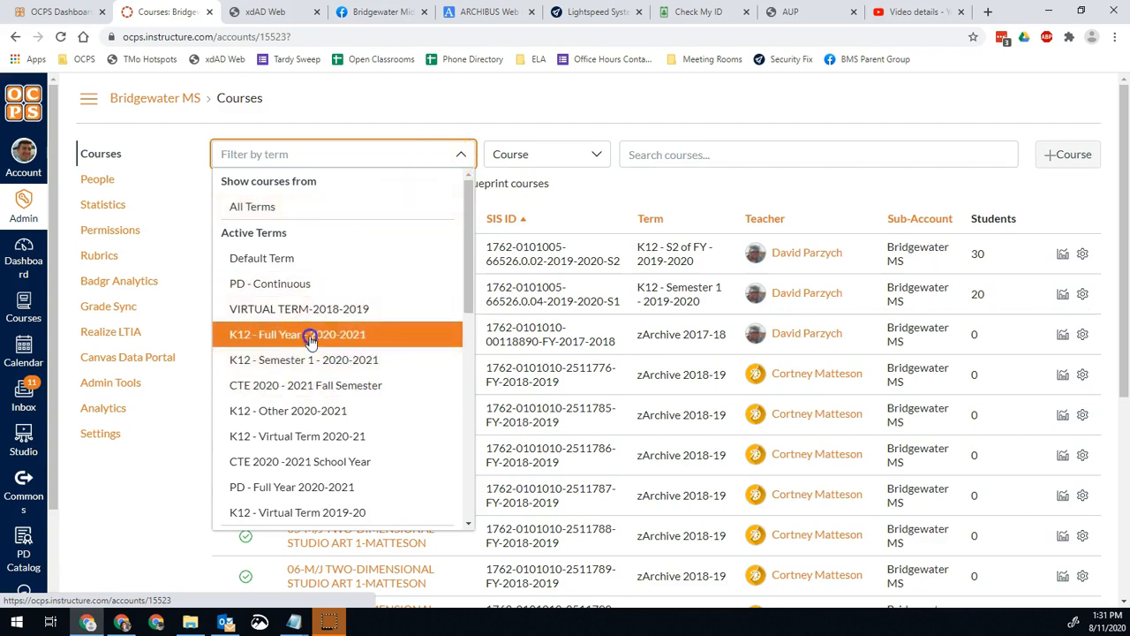
Filter courses to term K12 - Full Year - 2020-2021 and hide courses without students.
left_click(297, 334)
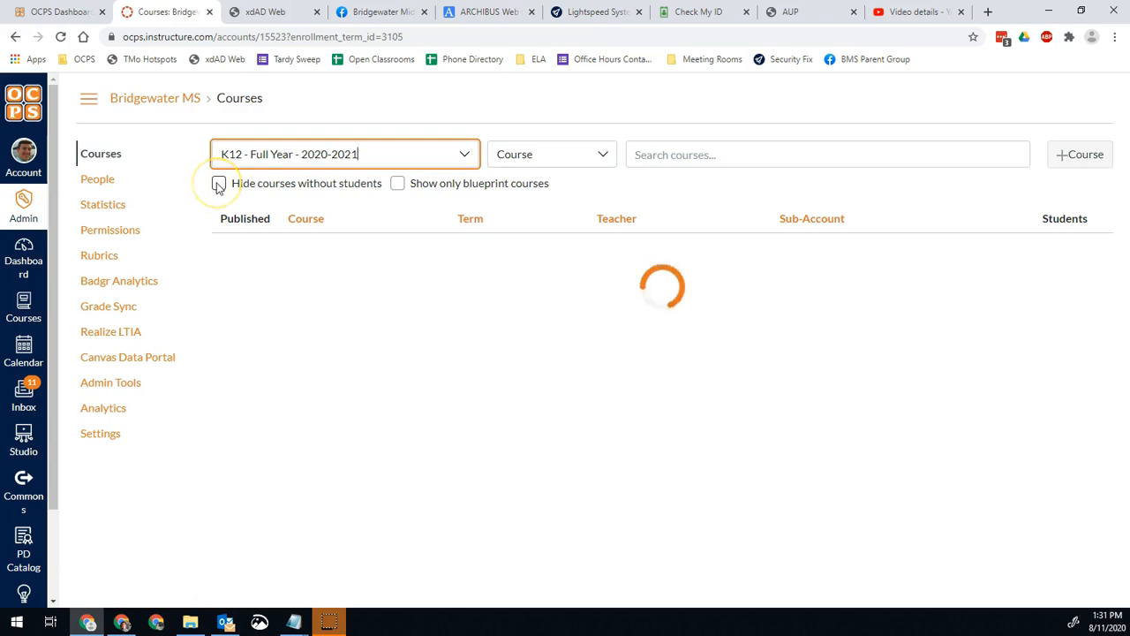
left_click(219, 182)
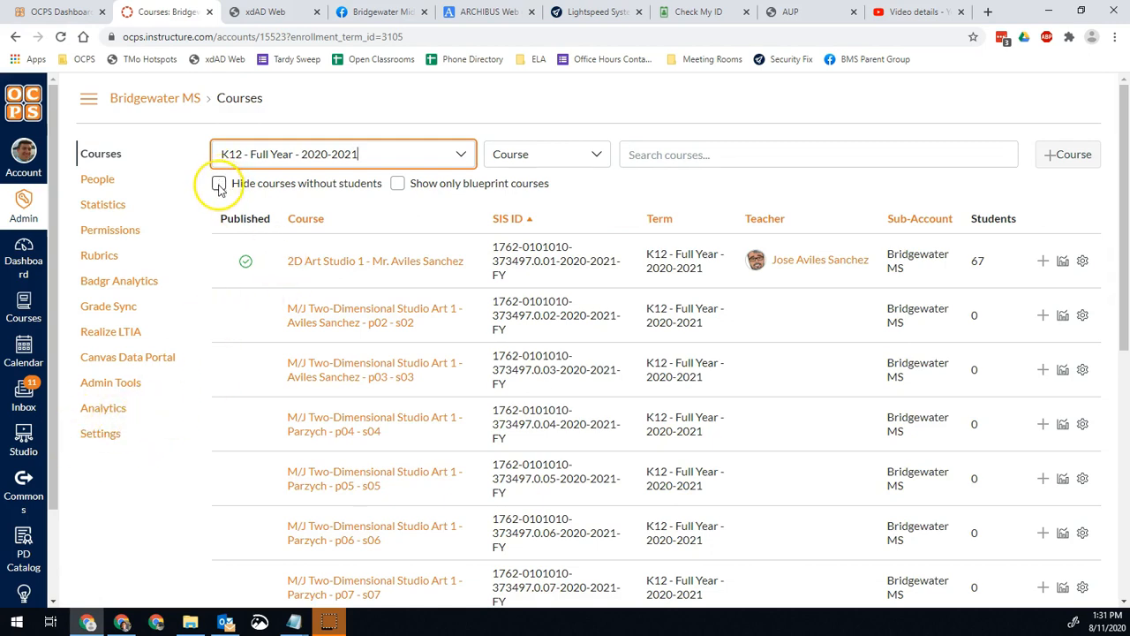
left_click(219, 183)
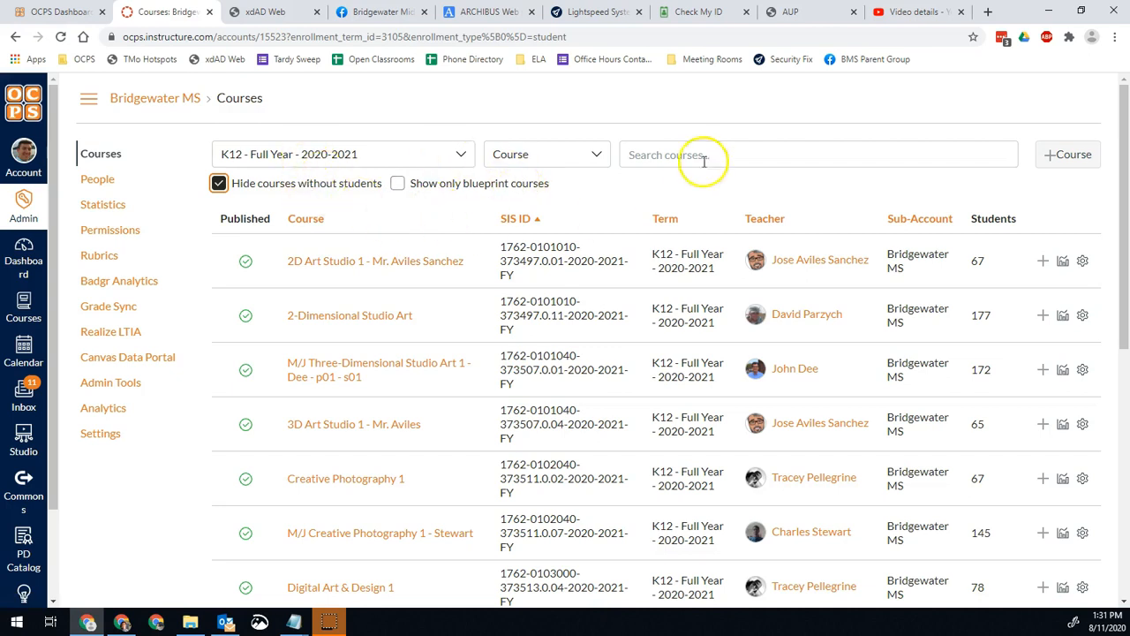
mouse_move(722, 241)
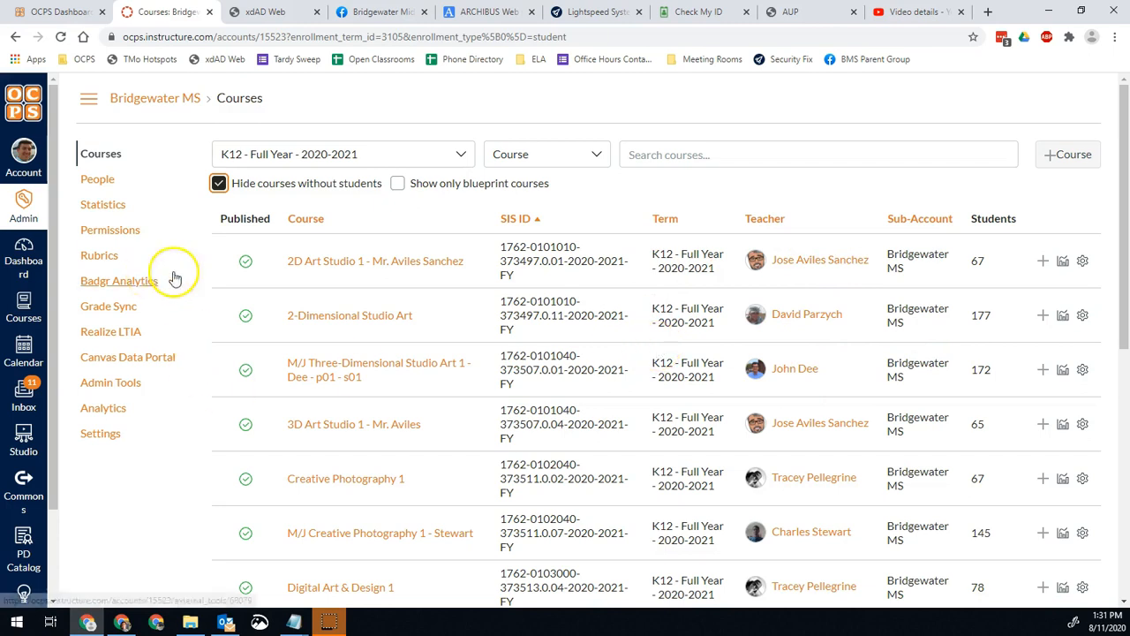
scroll("down", 3)
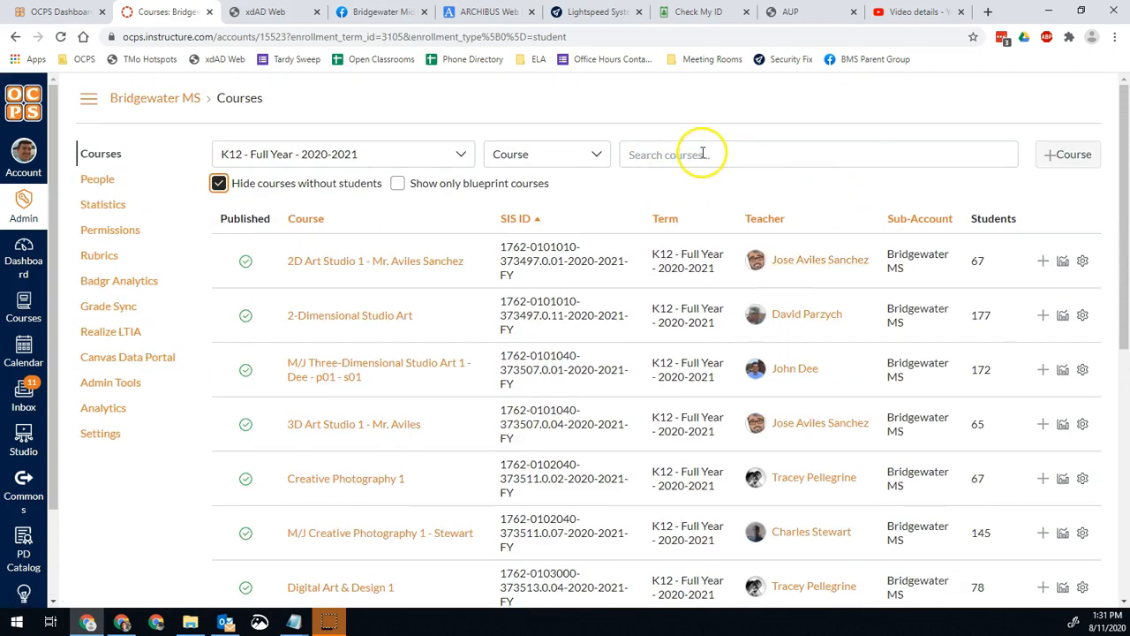
mouse_move(602, 214)
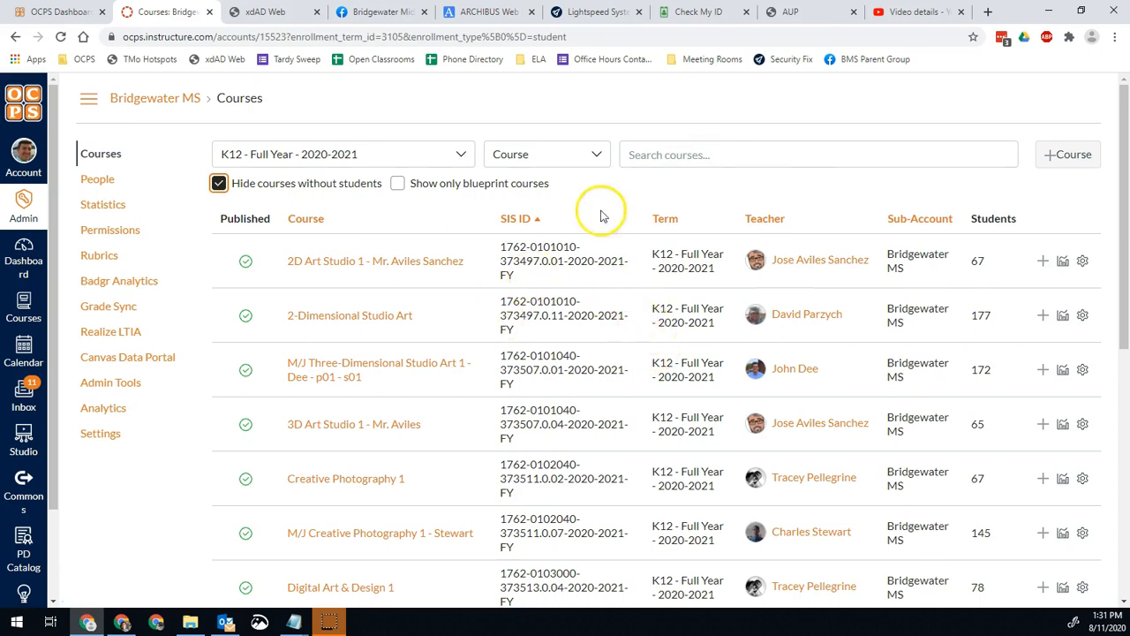
Append published=0 to the course list URL to show the ten unpublished courses.
left_click(589, 37)
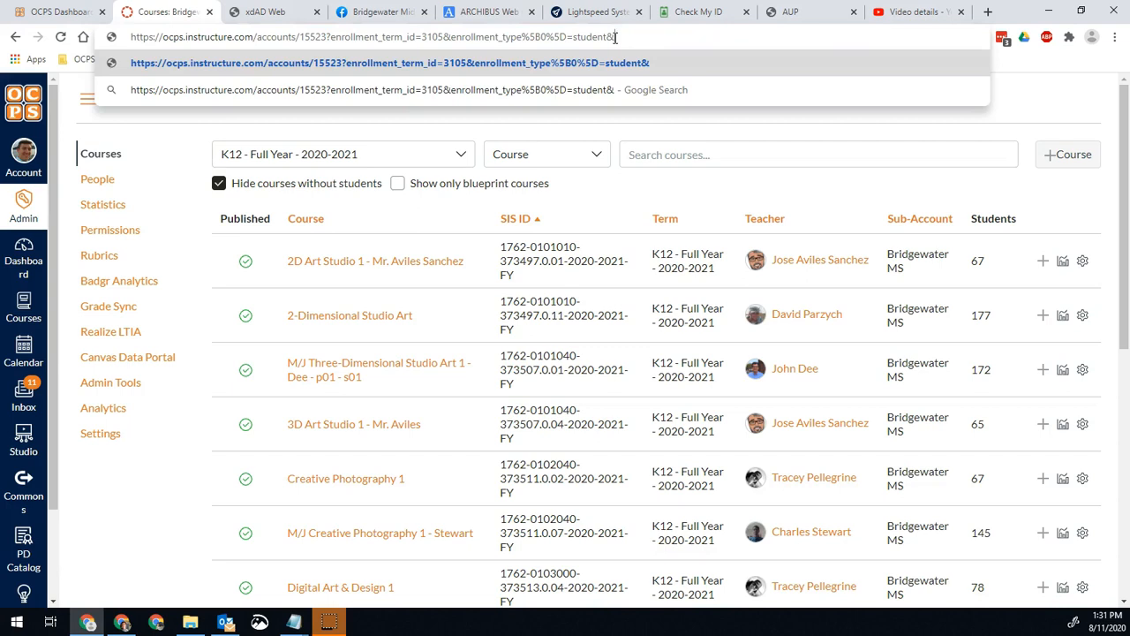
type("published")
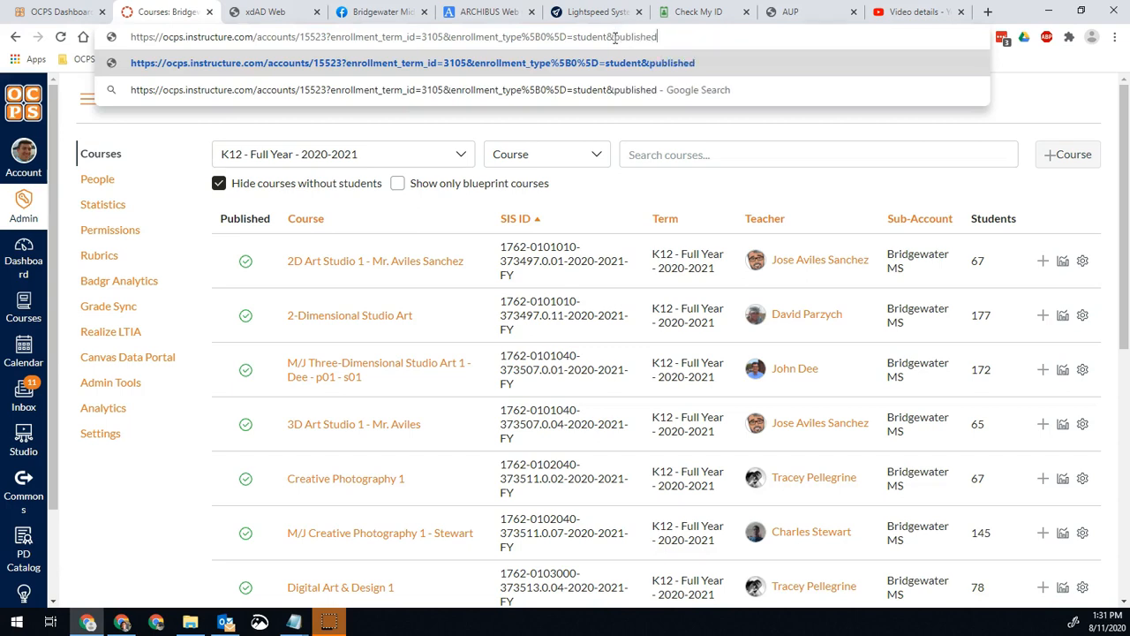
type("=0")
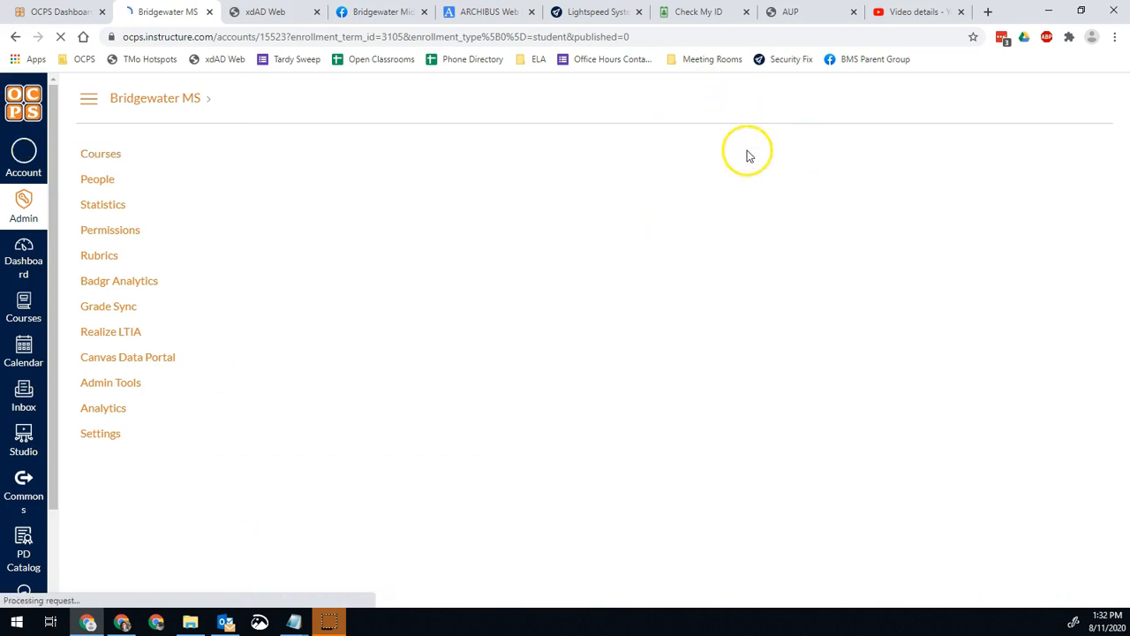
left_click(100, 153)
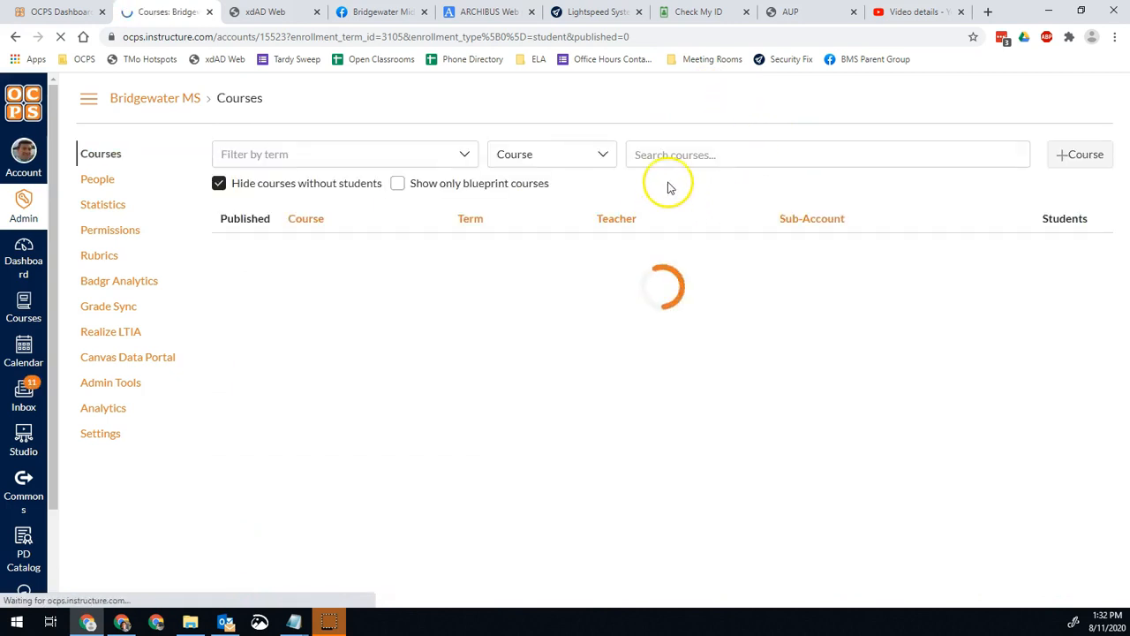
left_click(344, 153)
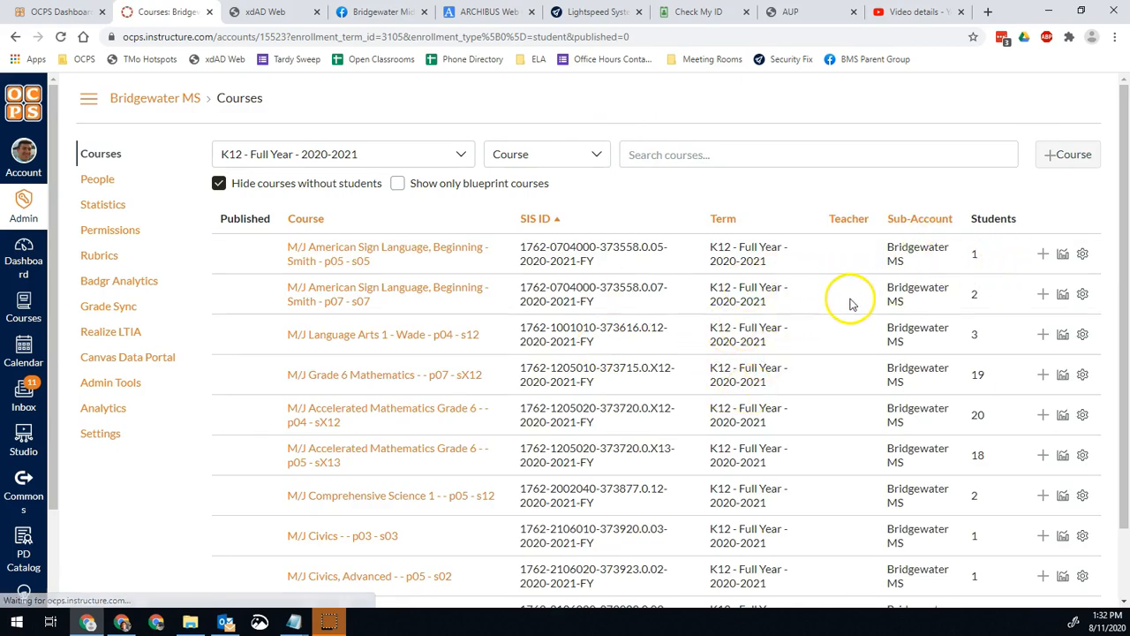
scroll("down", 3)
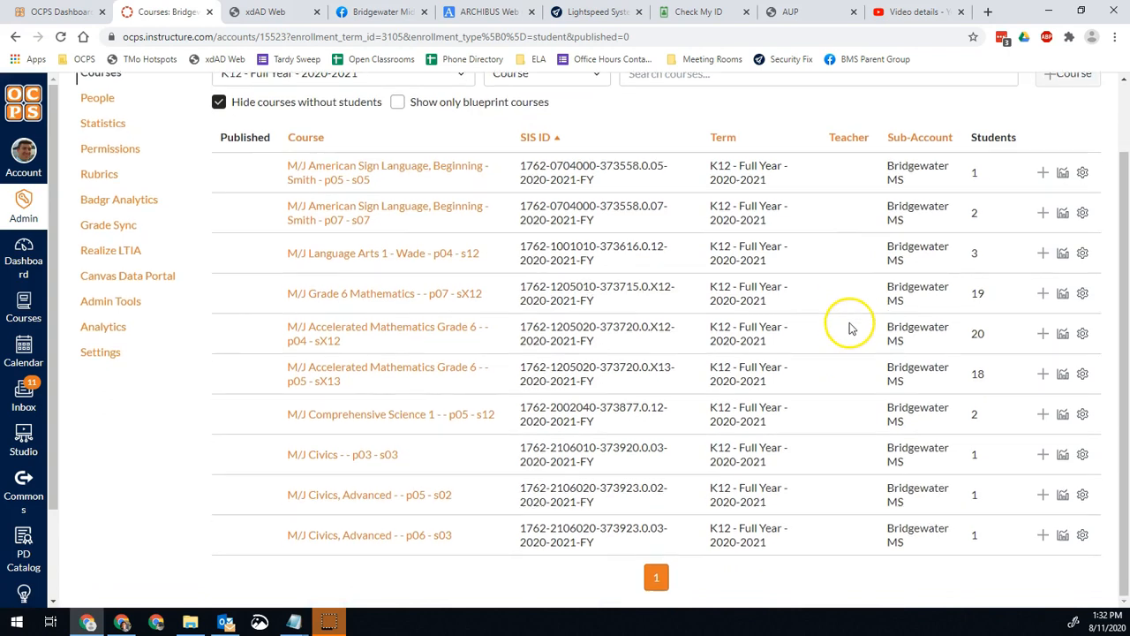
mouse_move(569, 366)
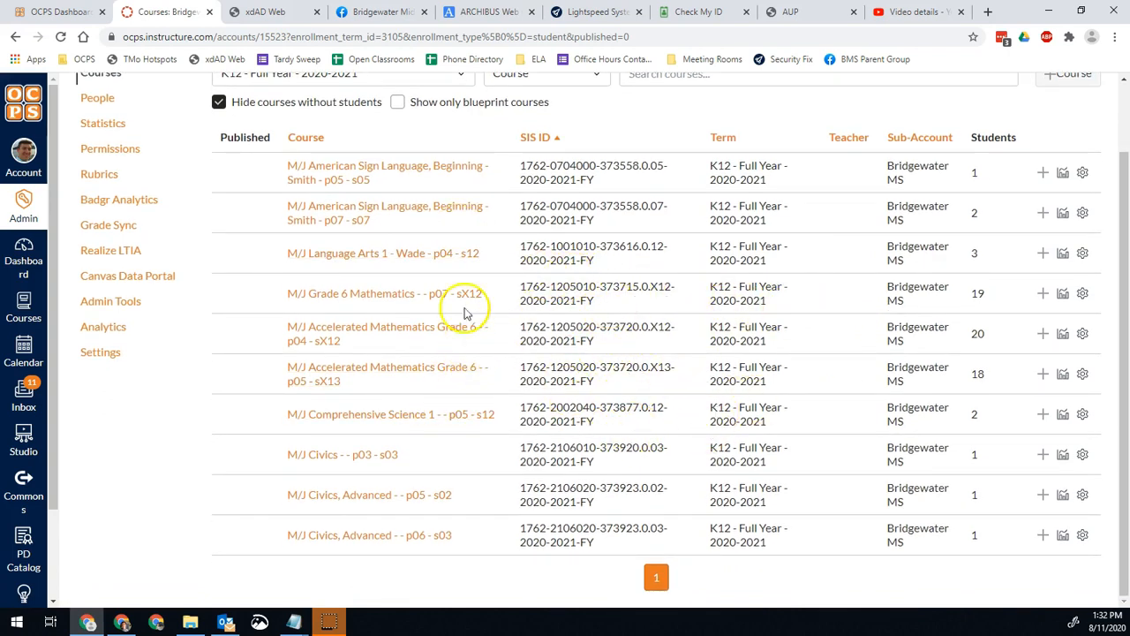
mouse_move(905, 186)
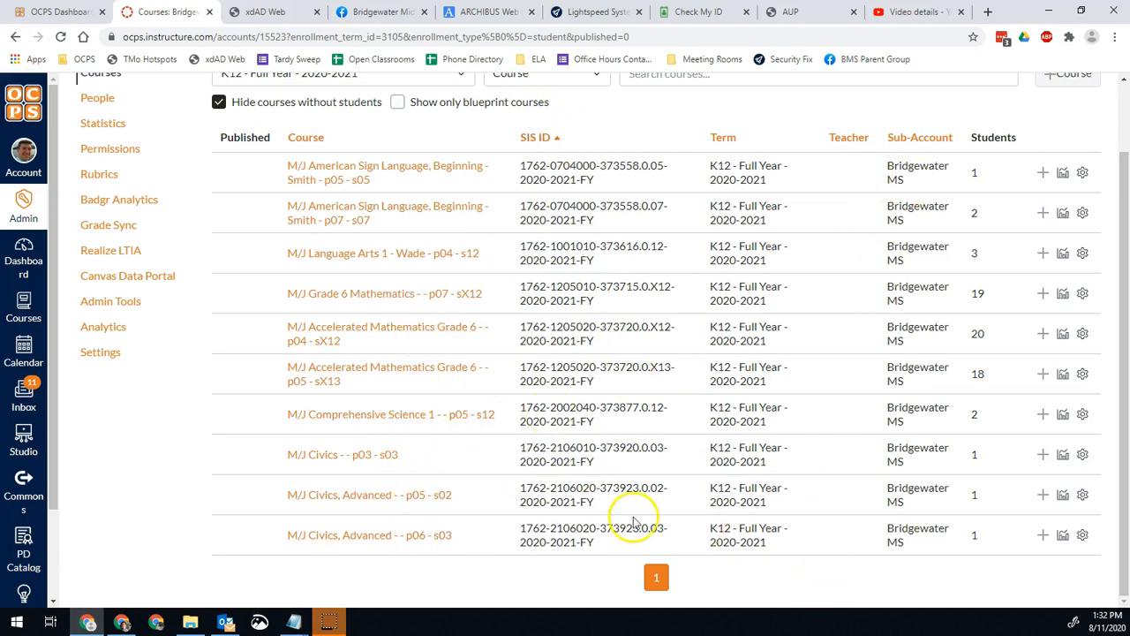
mouse_move(544, 394)
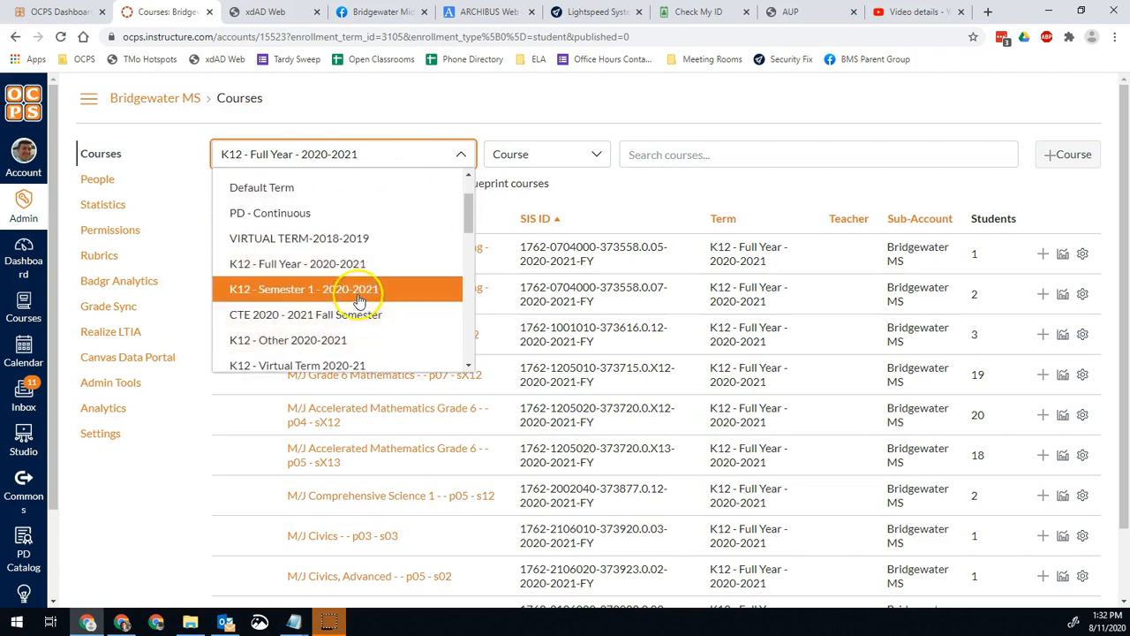
Switch the term filter to K12 - Semester 1 - 2020-2021, which finds no courses.
left_click(302, 289)
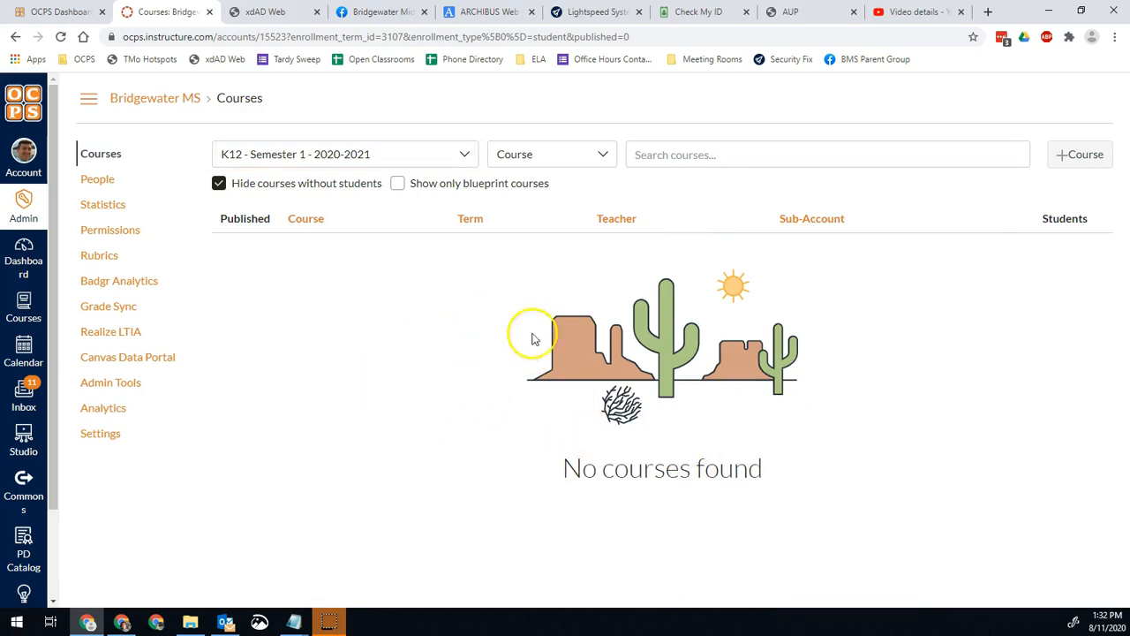
left_click(343, 154)
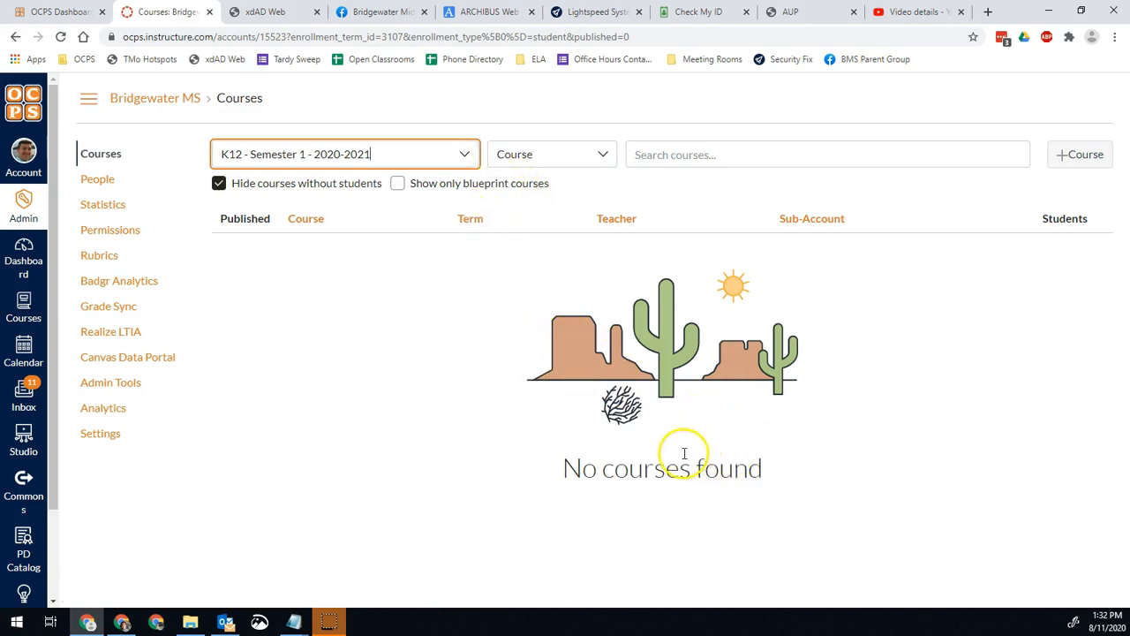
mouse_move(587, 354)
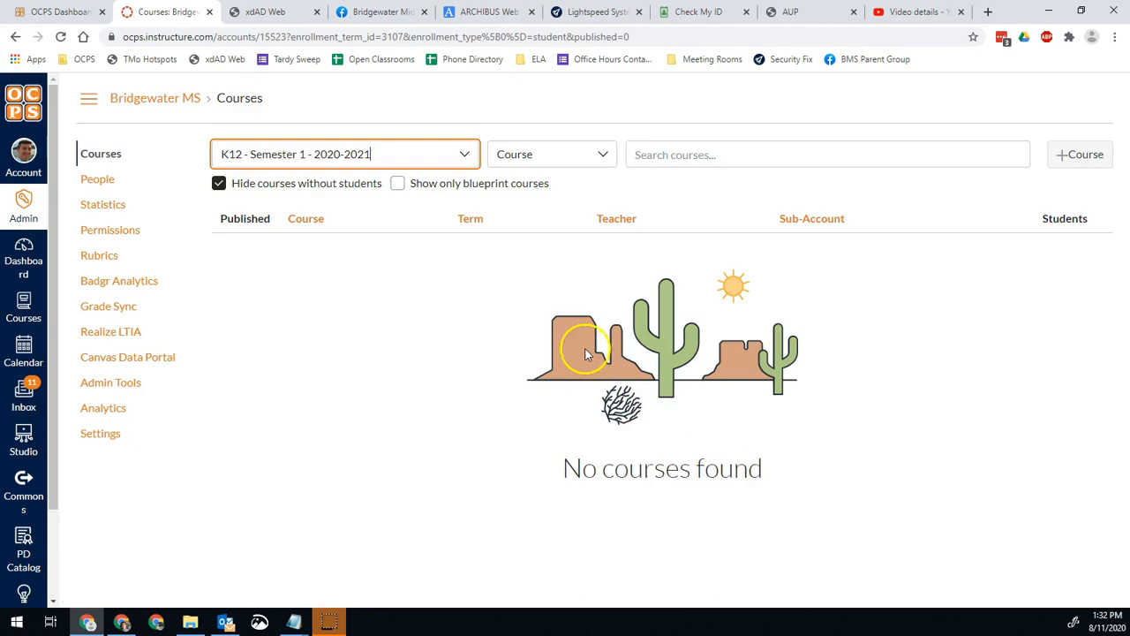